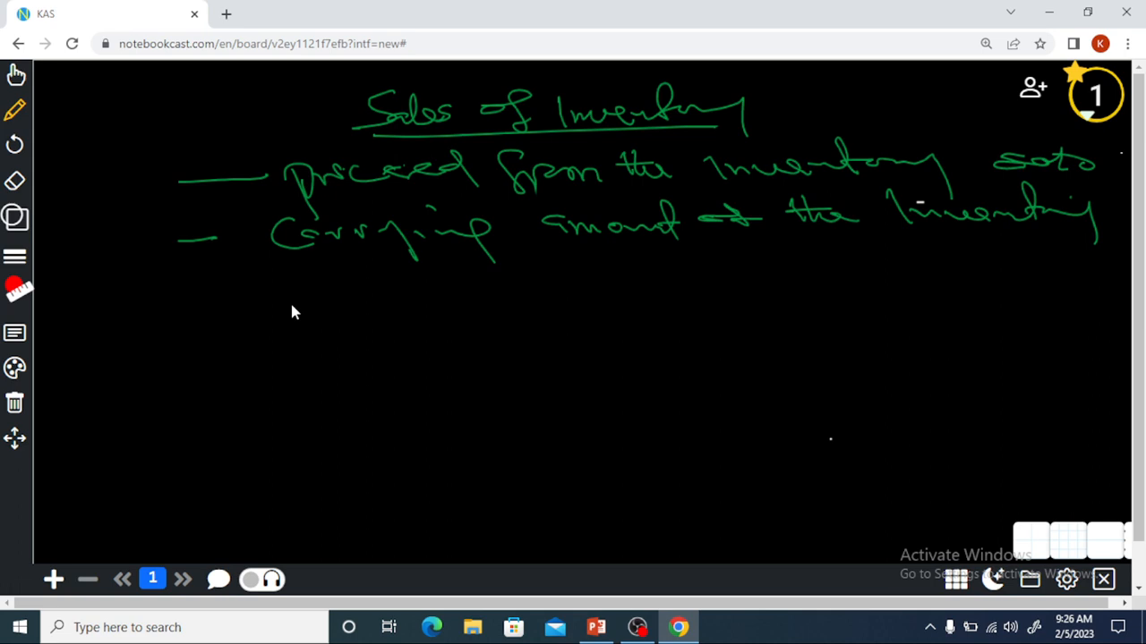
Step: Draw a check mark before the first bullet line under 'Sales of Inventory'
{"action": "left_click_drag", "start_coordinate": [134, 187], "coordinate": [260, 175]}
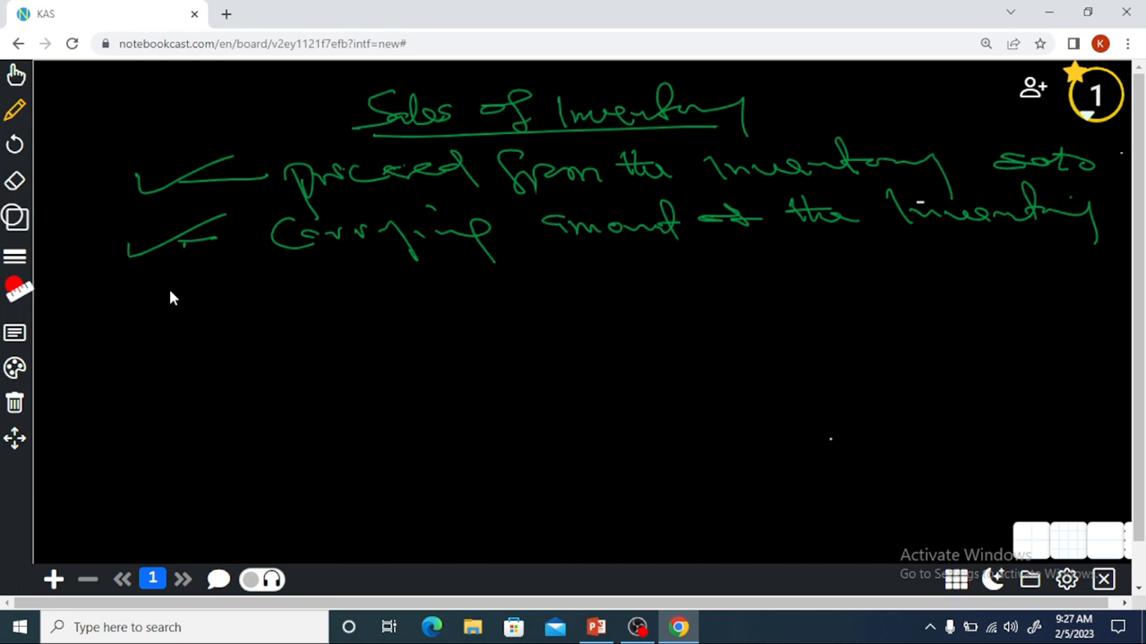
{"action": "mouse_move", "coordinate": [190, 297]}
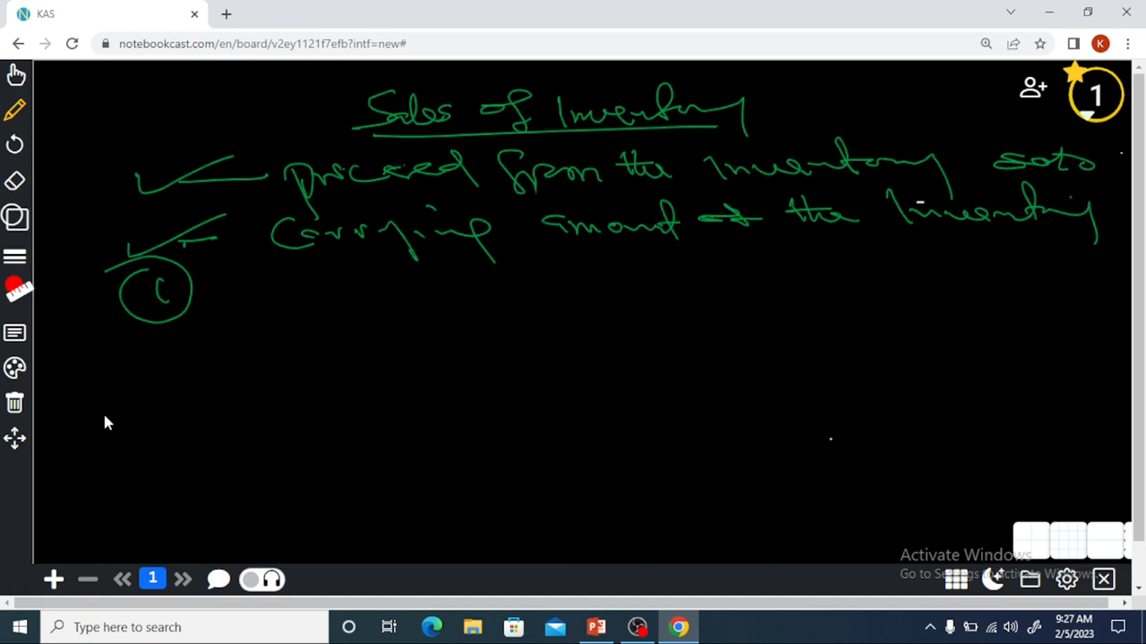
{"action": "mouse_move", "coordinate": [247, 313]}
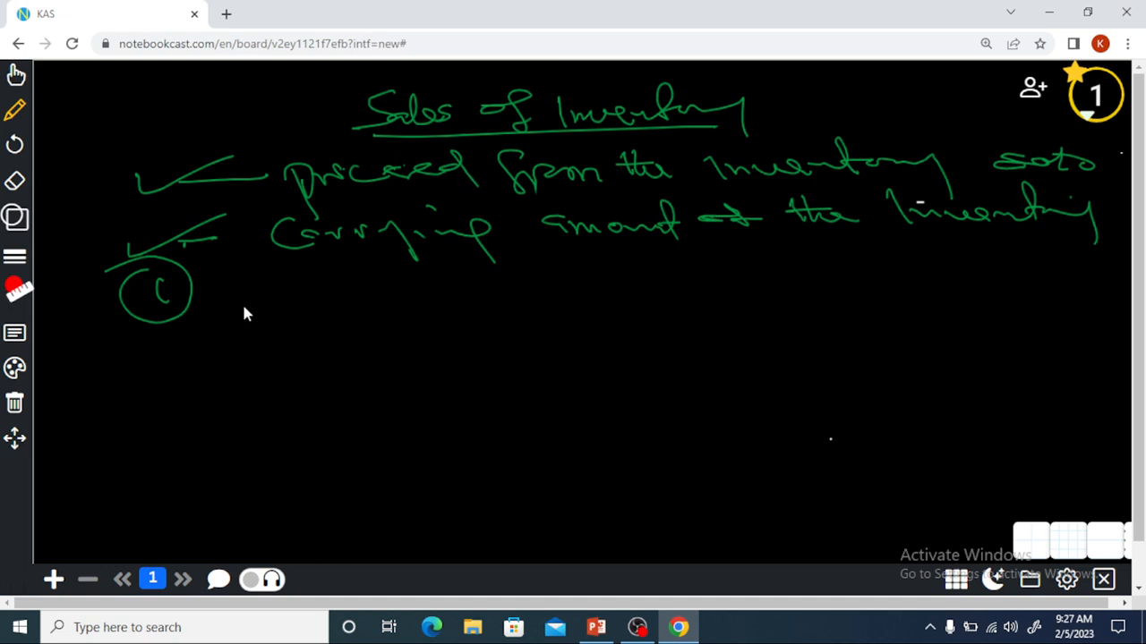
Step: Handwrite 'Dr cash/bank' with an amount line annotated 'total received'
{"action": "left_click_drag", "start_coordinate": [210, 305], "coordinate": [251, 336]}
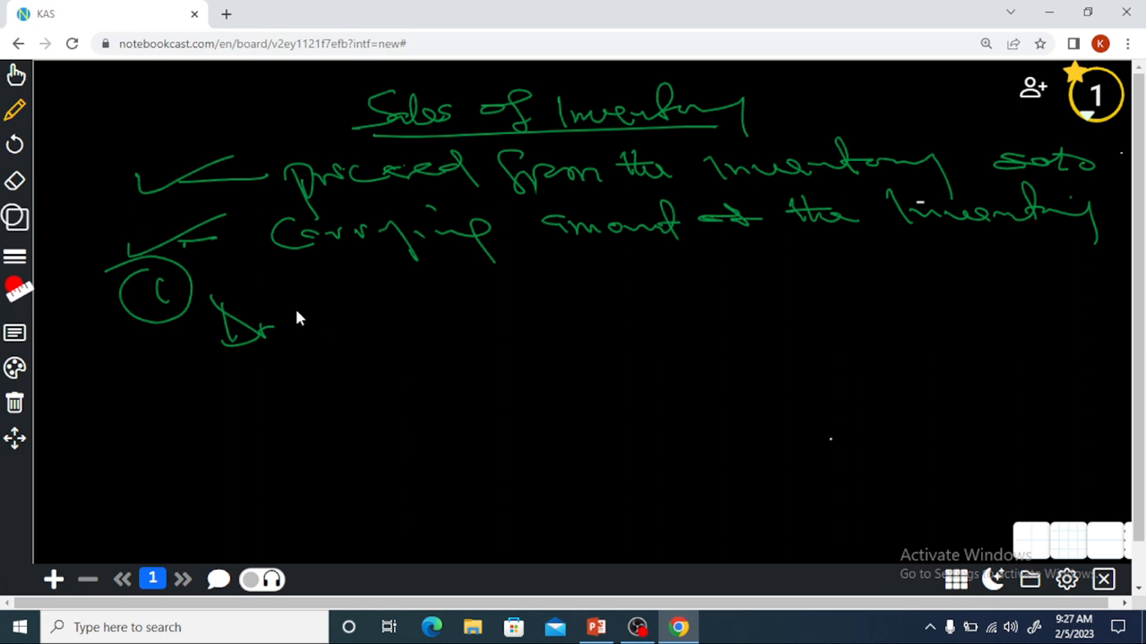
{"action": "mouse_move", "coordinate": [313, 325]}
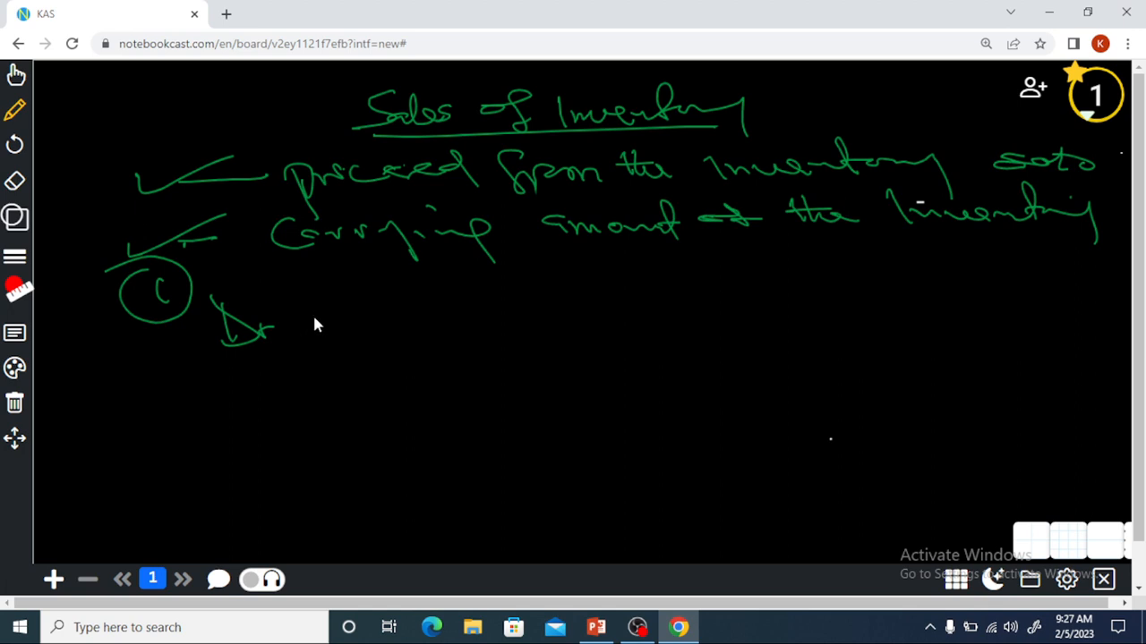
{"action": "left_click_drag", "start_coordinate": [286, 322], "coordinate": [412, 322]}
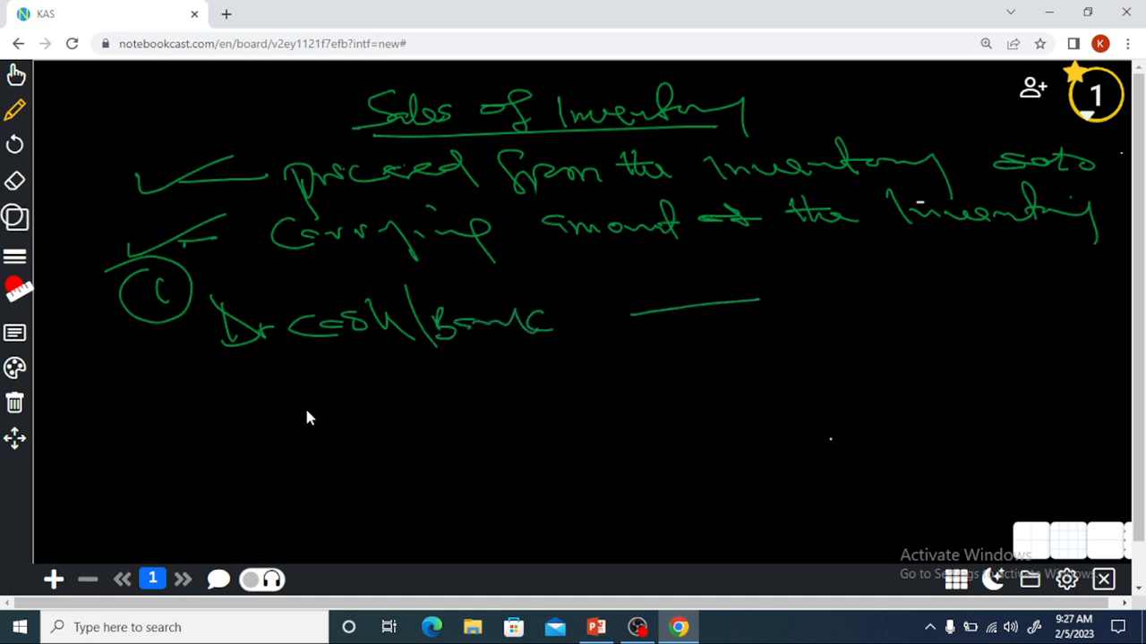
{"action": "mouse_move", "coordinate": [806, 292]}
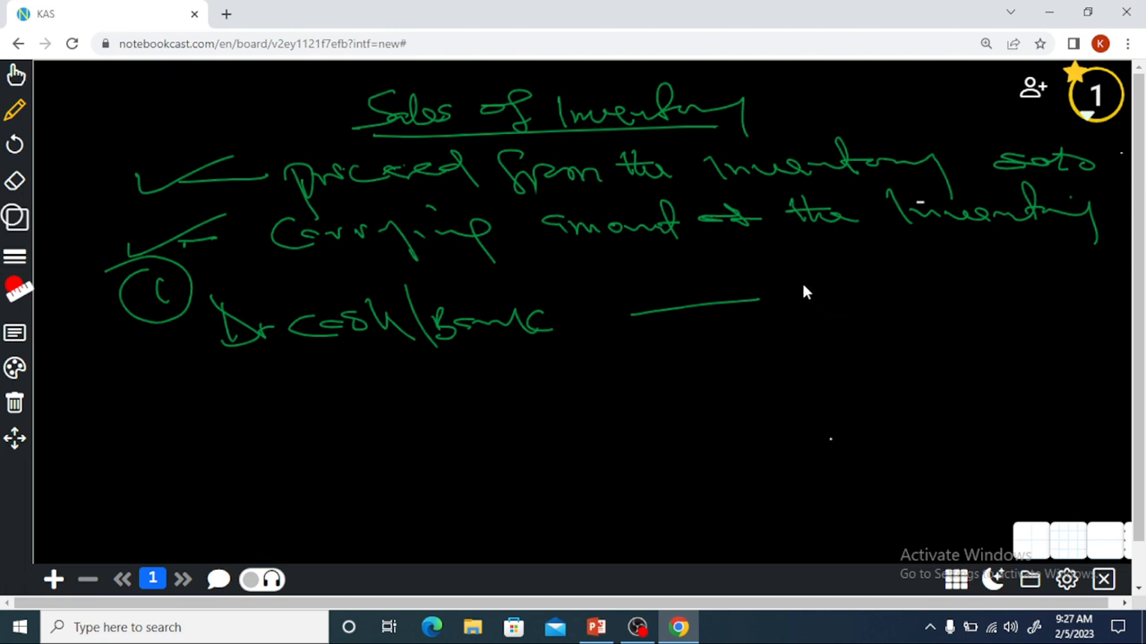
{"action": "left_click_drag", "start_coordinate": [801, 287], "coordinate": [882, 295]}
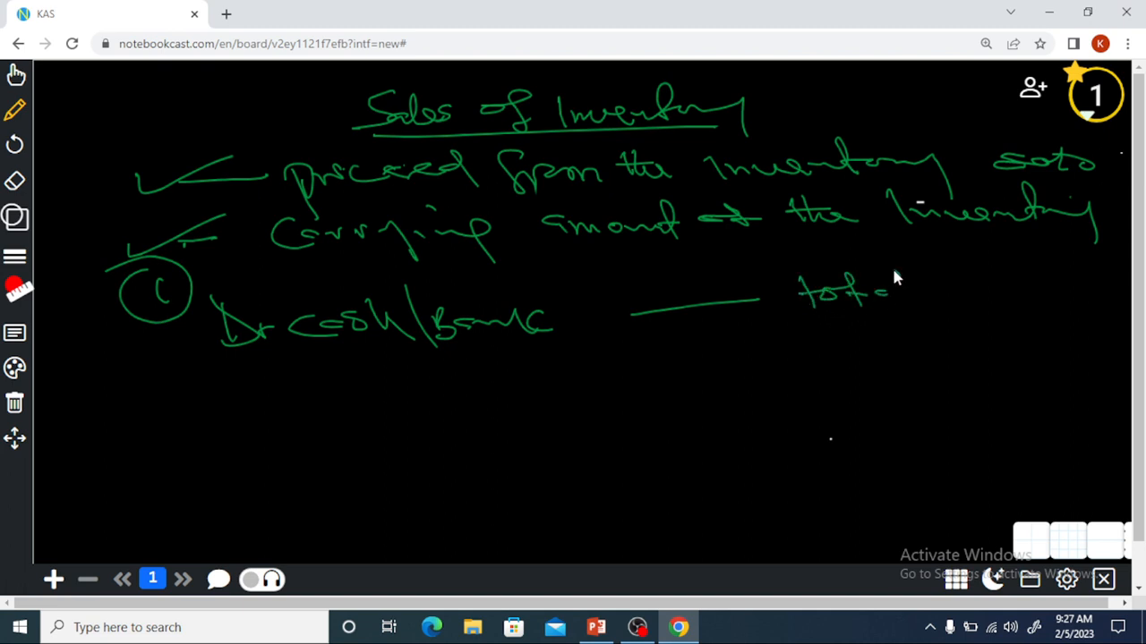
{"action": "left_click_drag", "start_coordinate": [886, 291], "coordinate": [1052, 295]}
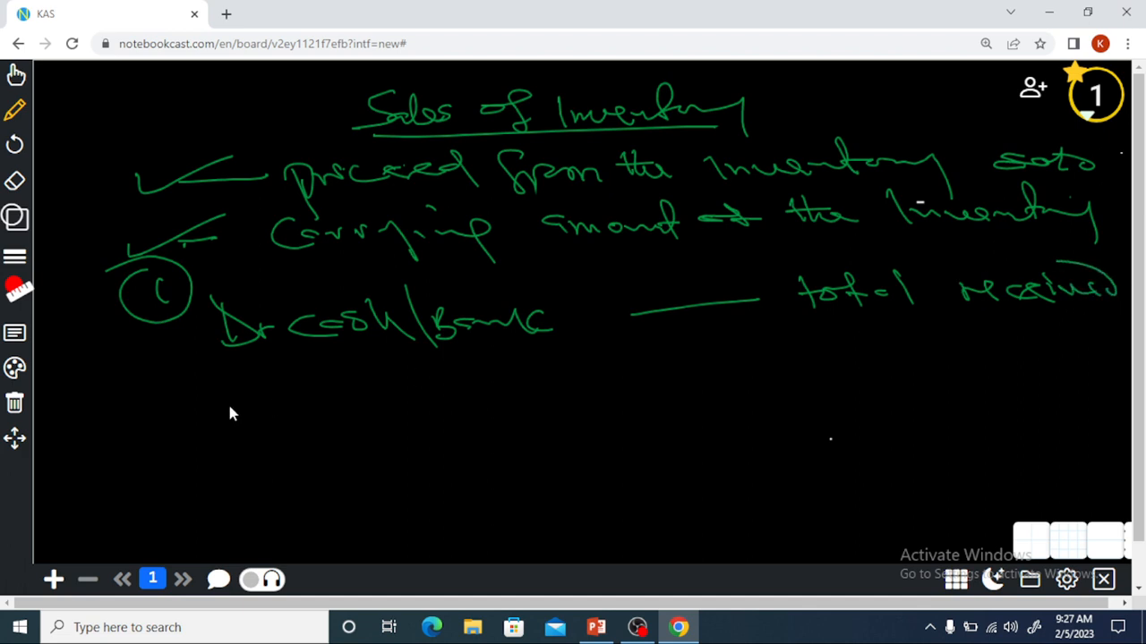
Step: Write 'Cr Revenue' on the line below the debit
{"action": "left_click_drag", "start_coordinate": [251, 371], "coordinate": [242, 385]}
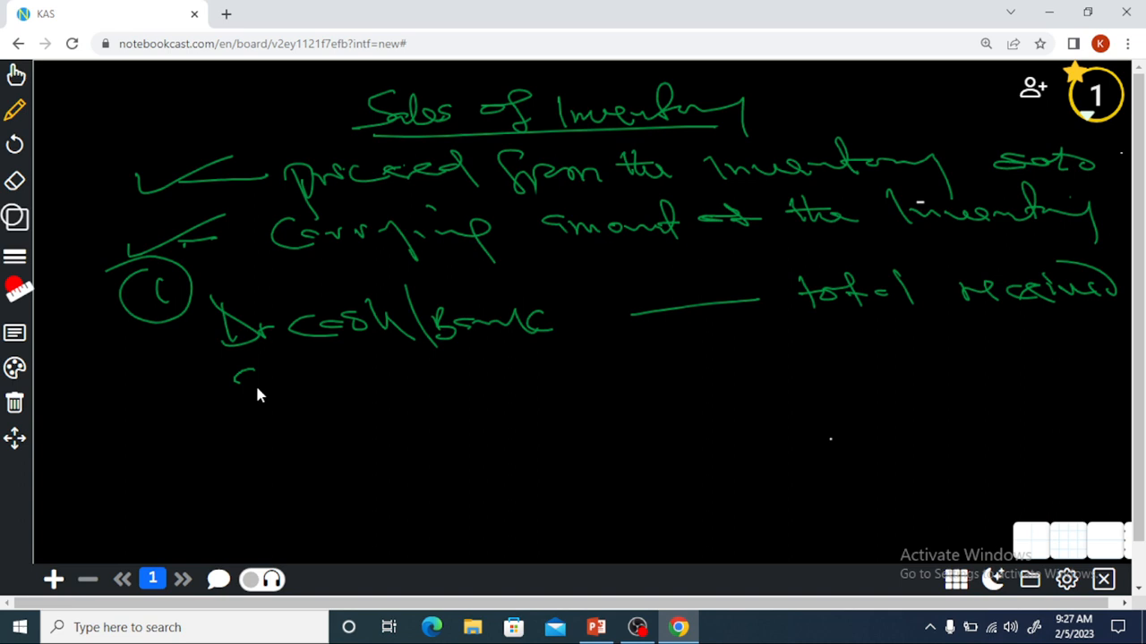
{"action": "left_click_drag", "start_coordinate": [238, 375], "coordinate": [300, 380]}
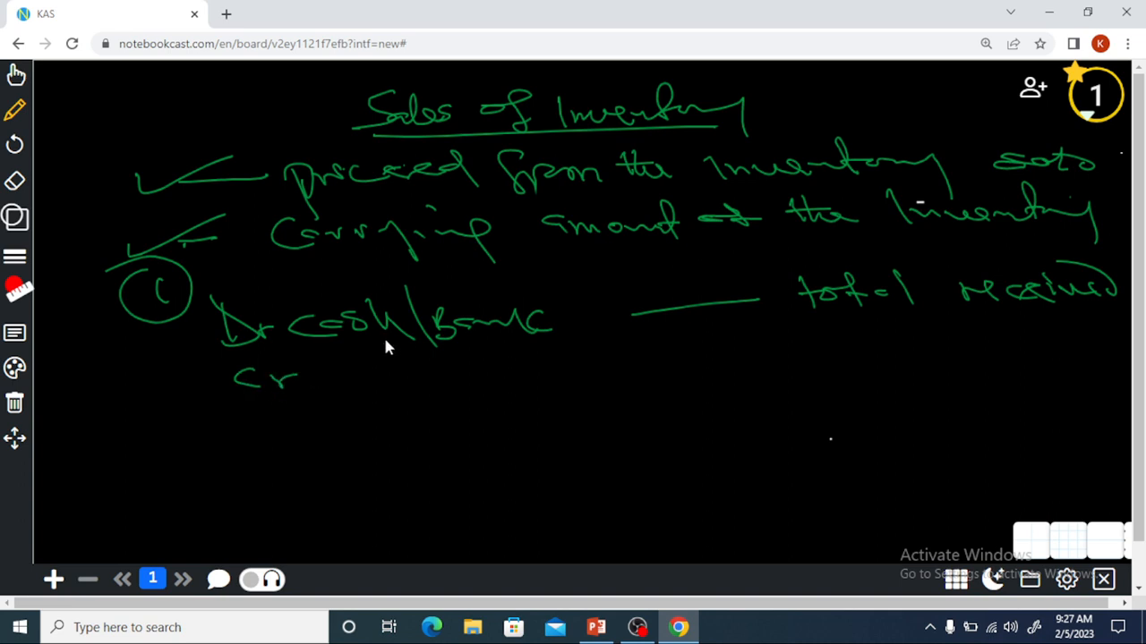
{"action": "left_click_drag", "start_coordinate": [340, 367], "coordinate": [393, 385]}
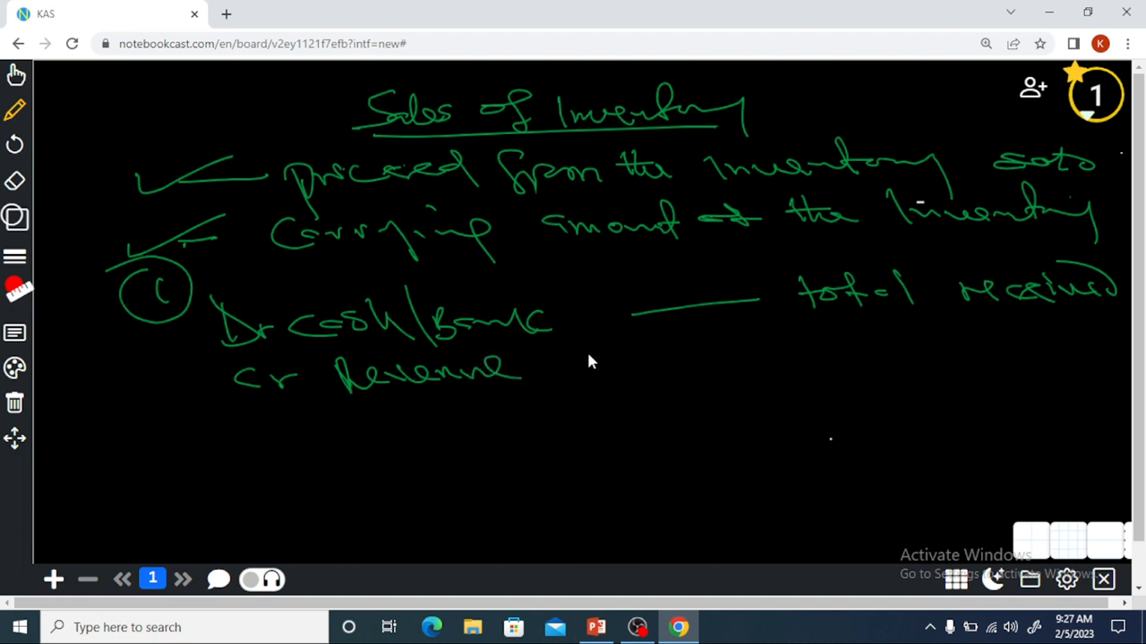
Step: Draw an amount line beside Revenue and annotate it 'net of tax'
{"action": "left_click_drag", "start_coordinate": [608, 362], "coordinate": [752, 358]}
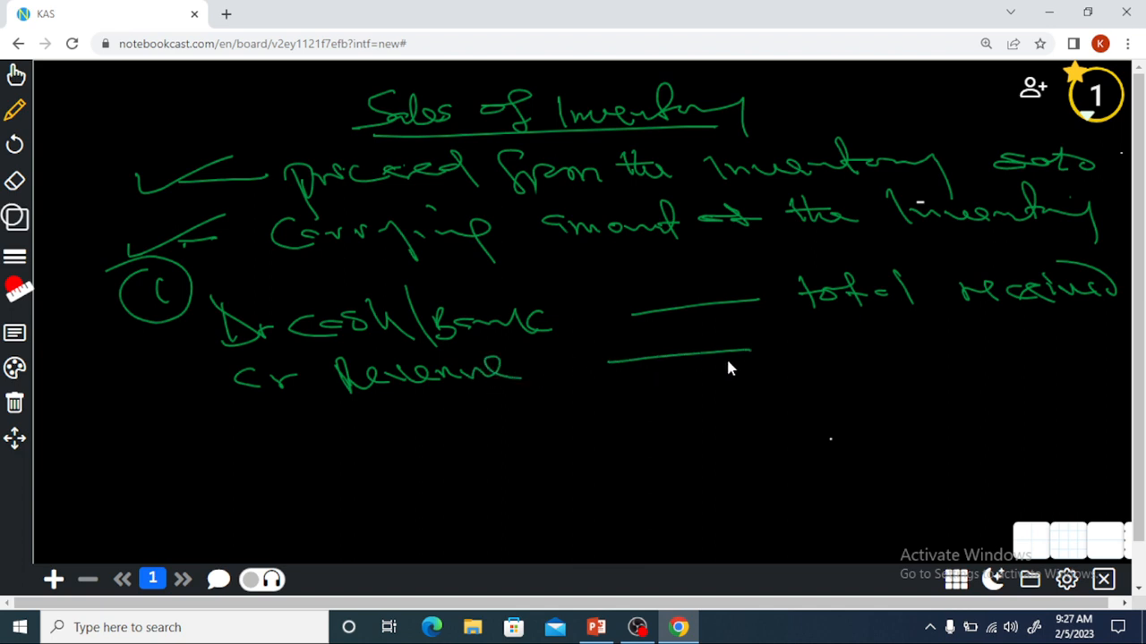
{"action": "mouse_move", "coordinate": [831, 343]}
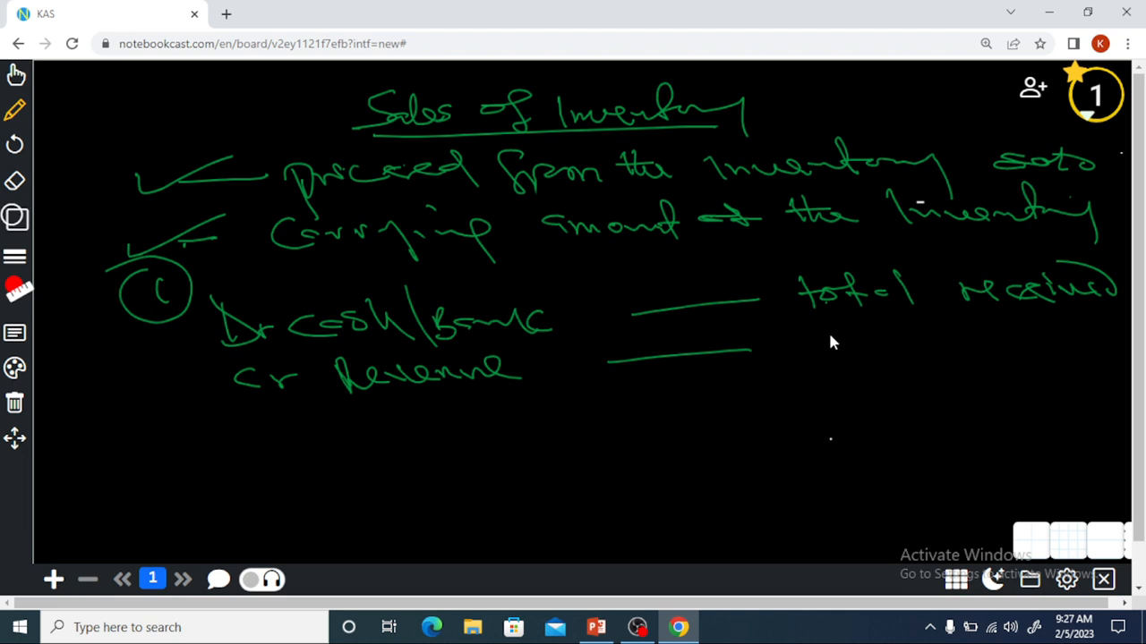
{"action": "mouse_move", "coordinate": [811, 353]}
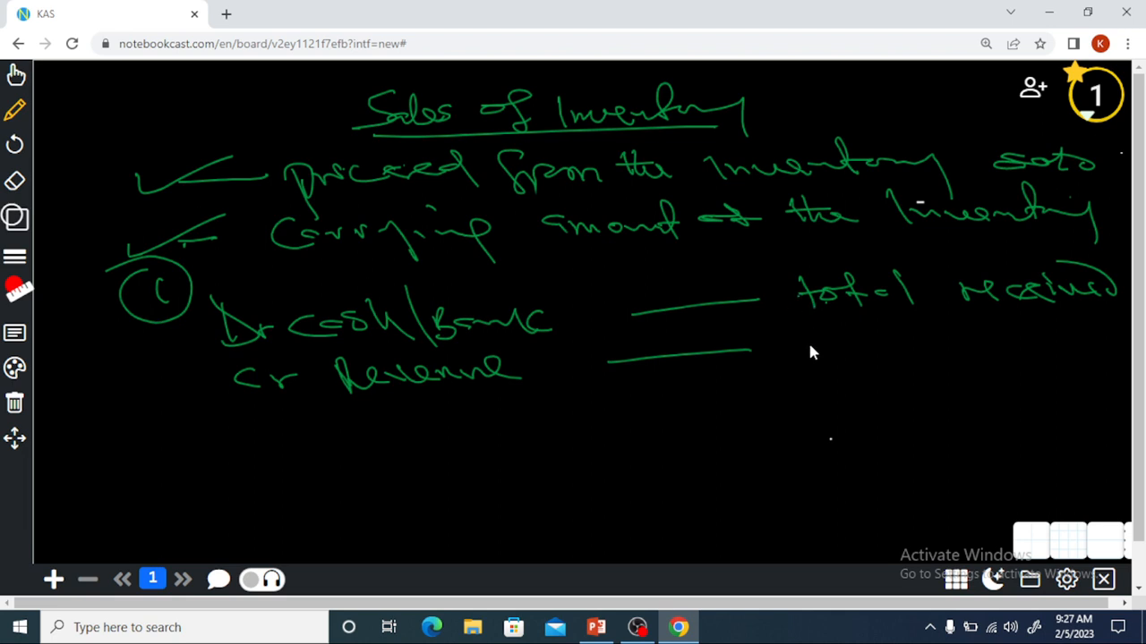
{"action": "left_click_drag", "start_coordinate": [788, 345], "coordinate": [868, 353]}
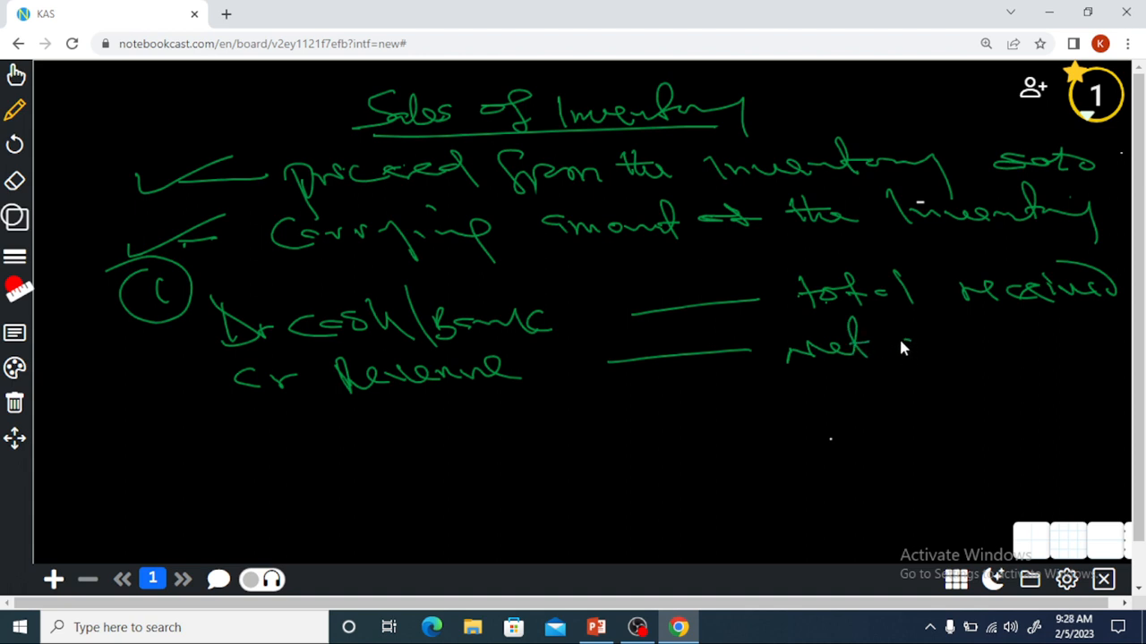
{"action": "left_click_drag", "start_coordinate": [886, 345], "coordinate": [1065, 344]}
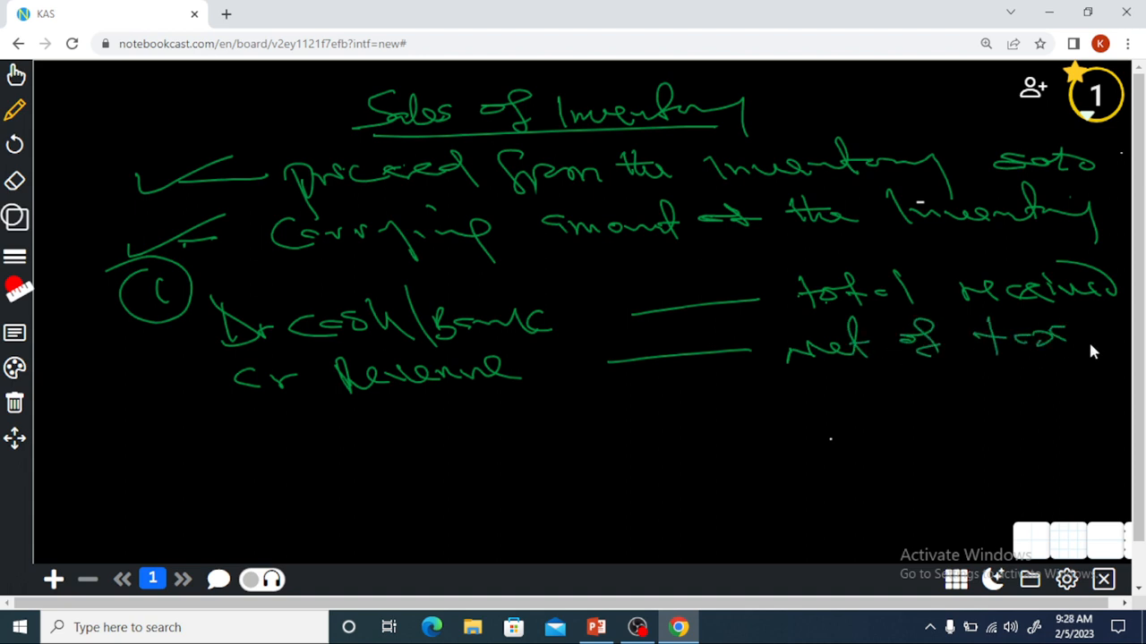
{"action": "mouse_move", "coordinate": [552, 424]}
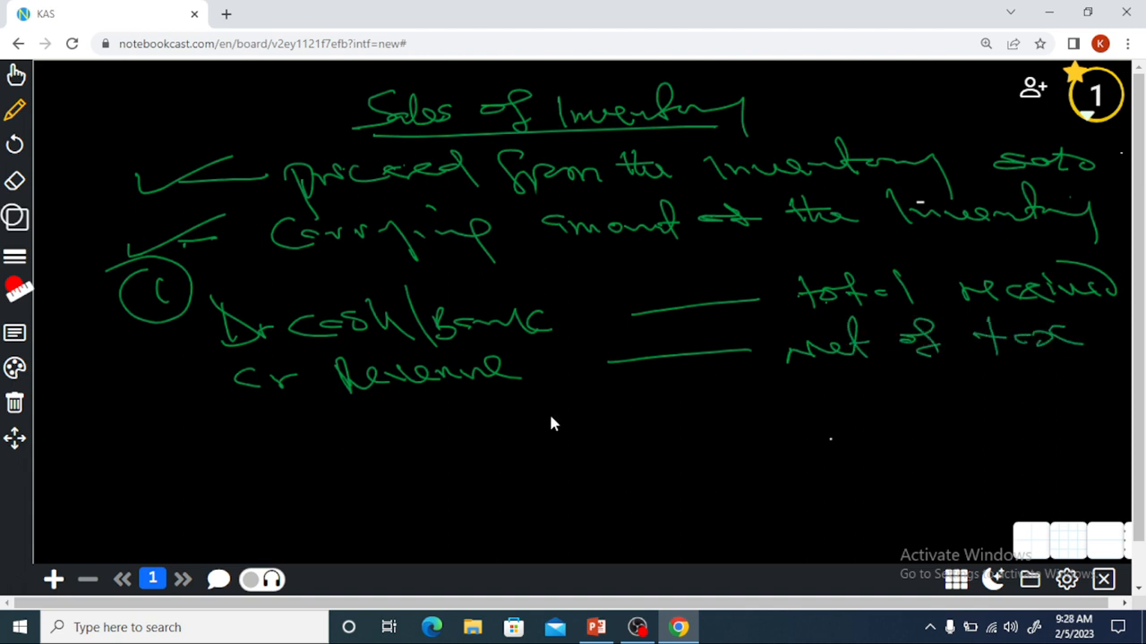
{"action": "mouse_move", "coordinate": [268, 432]}
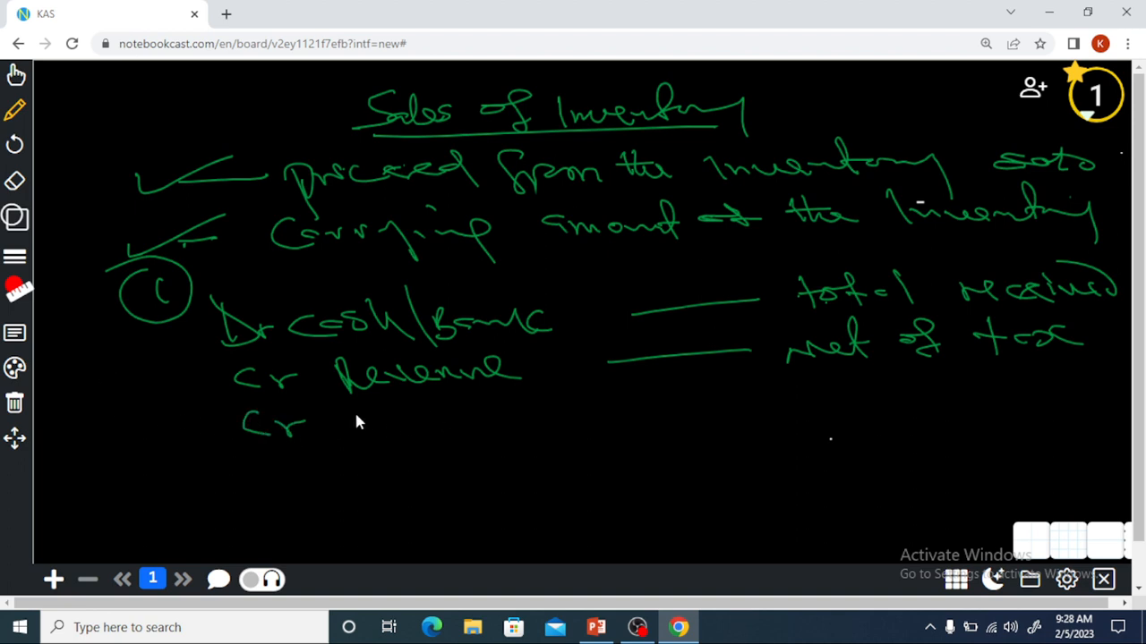
{"action": "mouse_move", "coordinate": [356, 432]}
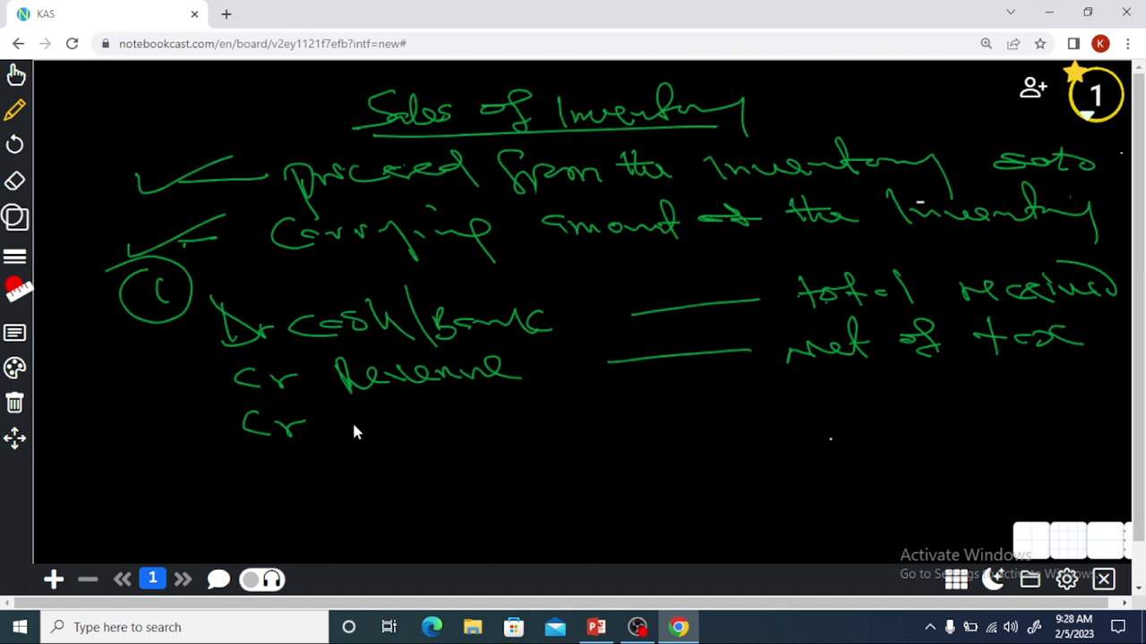
Step: Write 'VAT/sales tax payable — Tax element' after Cr, then draw a circled 2
{"action": "left_click_drag", "start_coordinate": [358, 425], "coordinate": [416, 429]}
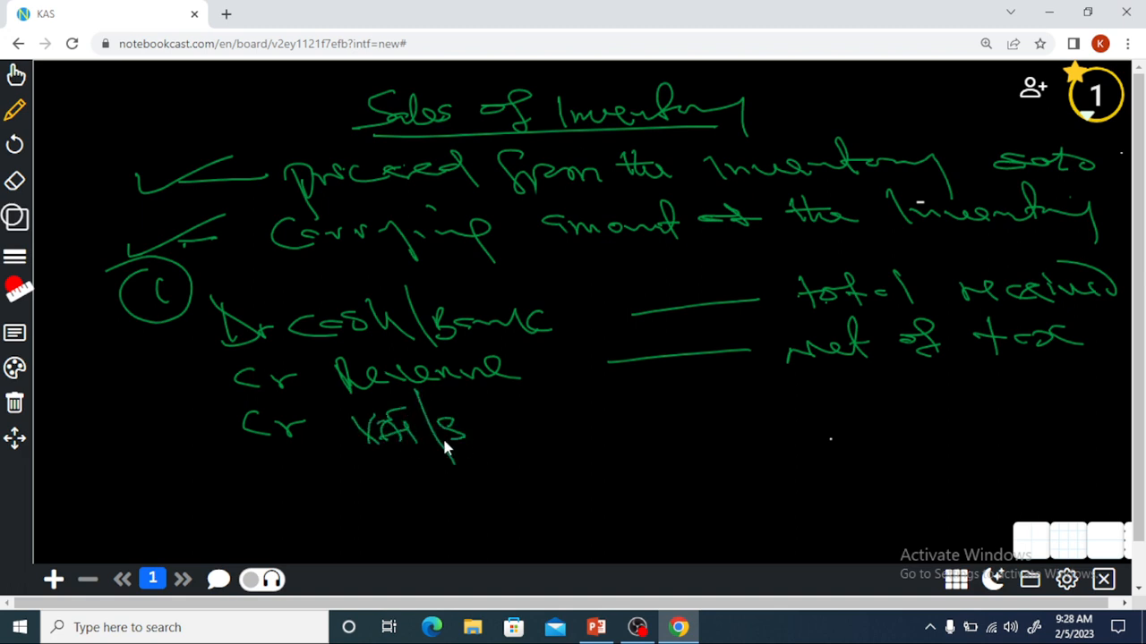
{"action": "left_click_drag", "start_coordinate": [439, 429], "coordinate": [542, 429]}
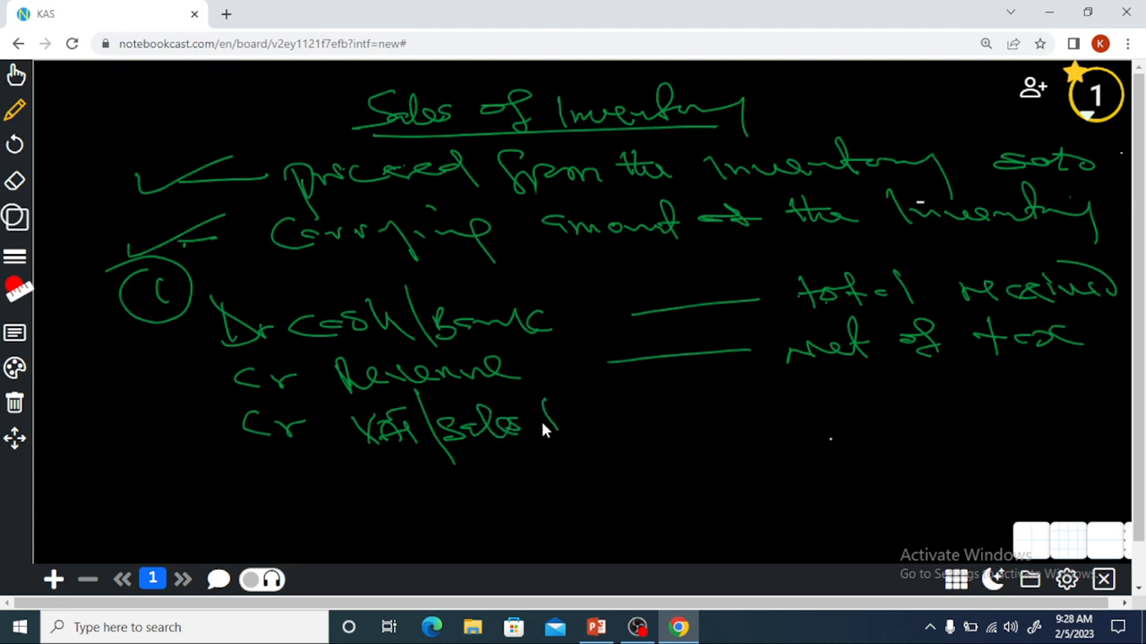
{"action": "left_click_drag", "start_coordinate": [537, 416], "coordinate": [662, 416]}
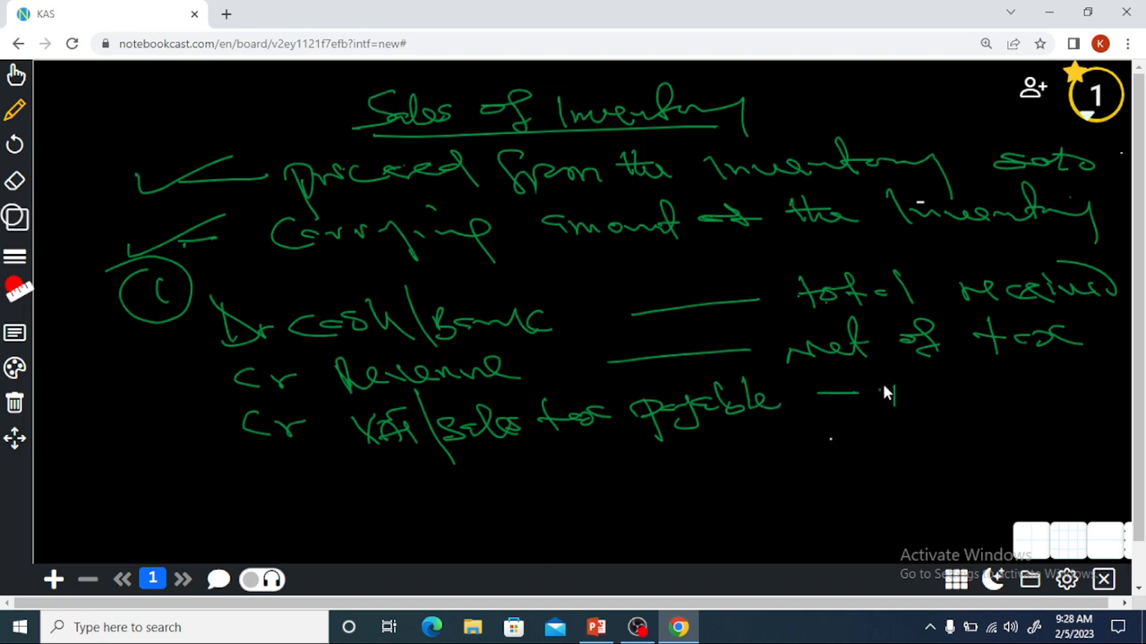
{"action": "left_click_drag", "start_coordinate": [882, 394], "coordinate": [1012, 394]}
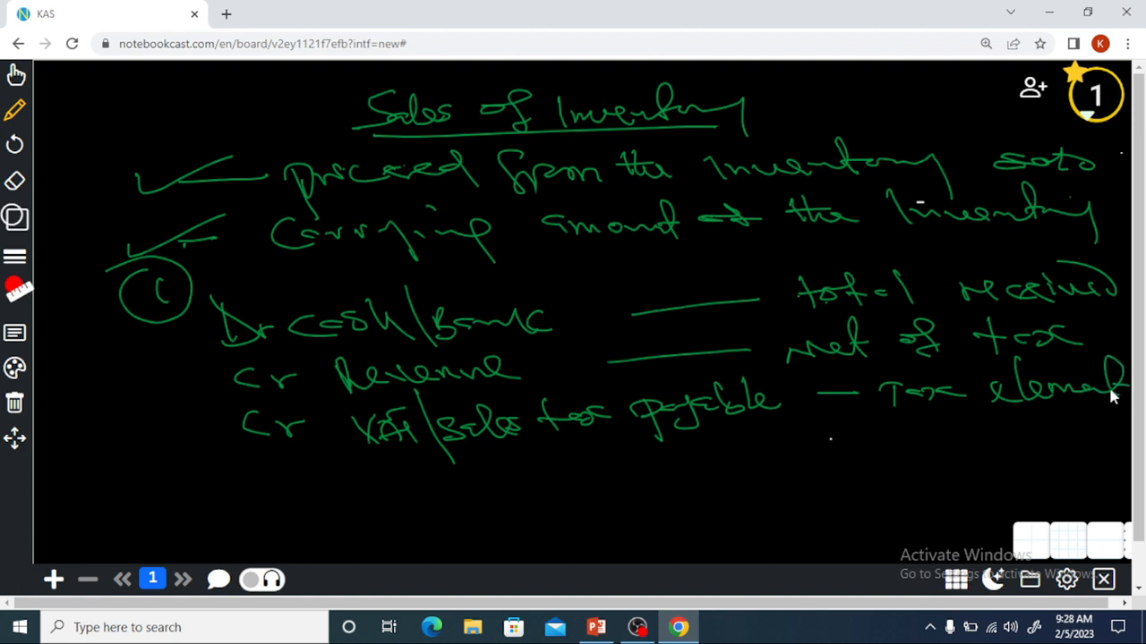
{"action": "mouse_move", "coordinate": [124, 465]}
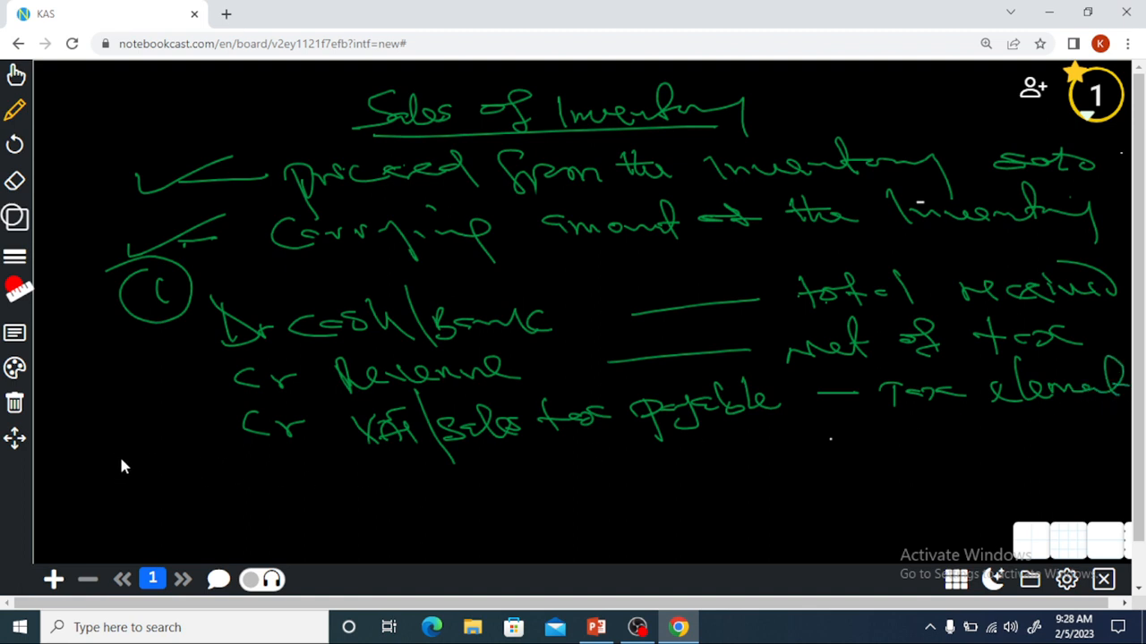
{"action": "left_click_drag", "start_coordinate": [116, 448], "coordinate": [161, 474]}
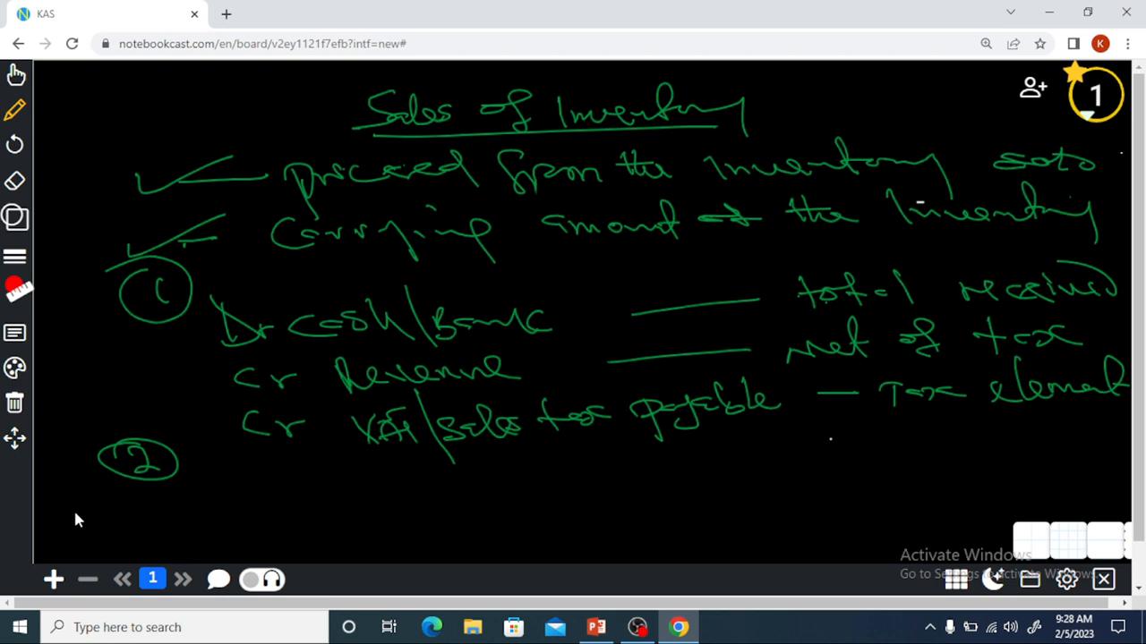
{"action": "mouse_move", "coordinate": [420, 358]}
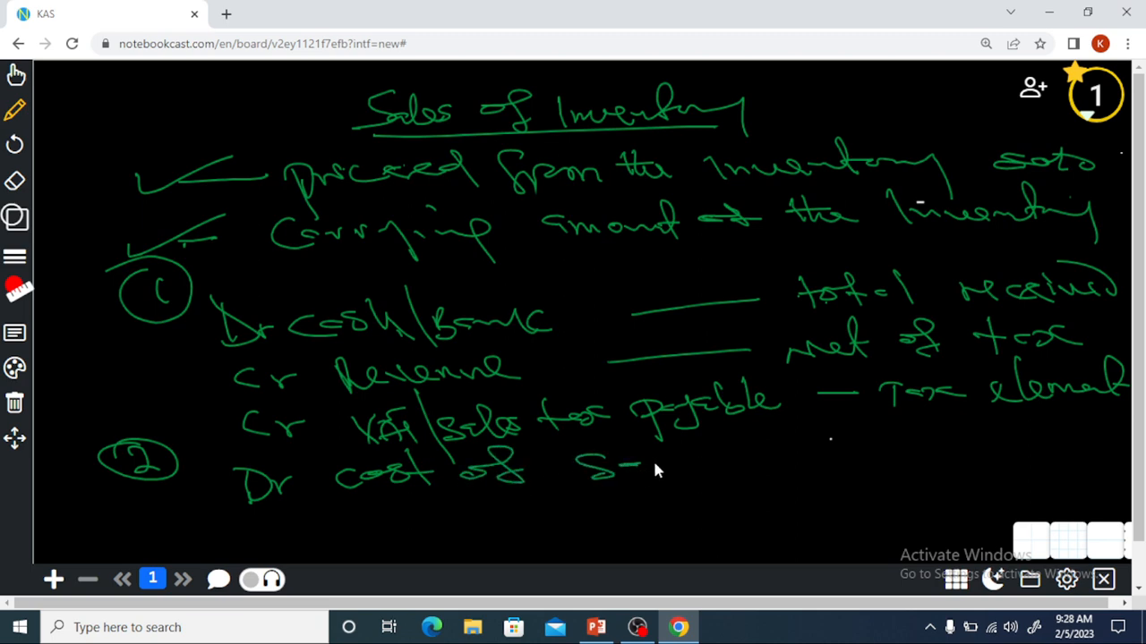
Step: Finish 'Dr cost of sales', write 'Cr inventory', and note 'carrying amount of the'
{"action": "left_click_drag", "start_coordinate": [609, 470], "coordinate": [707, 461]}
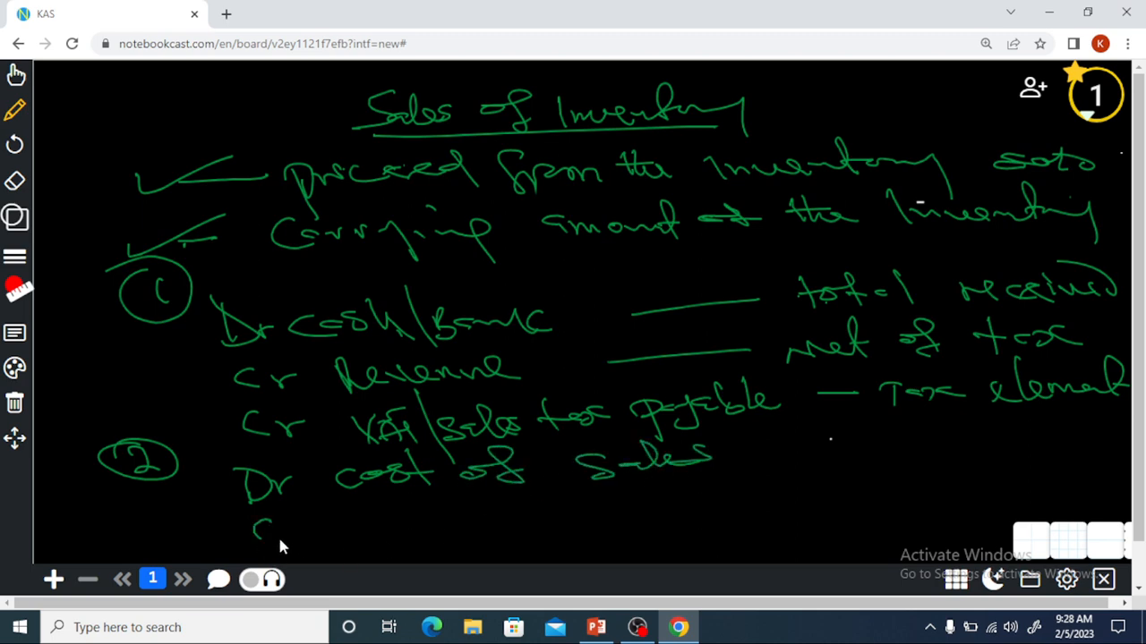
{"action": "left_click_drag", "start_coordinate": [260, 532], "coordinate": [420, 528]}
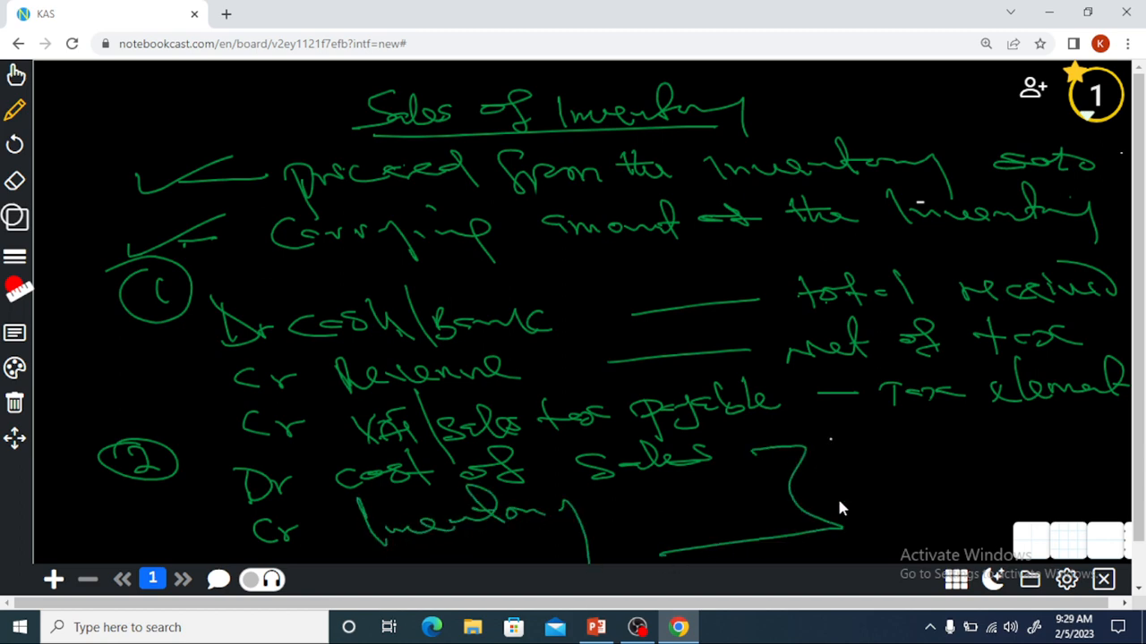
{"action": "left_click_drag", "start_coordinate": [890, 456], "coordinate": [868, 484]}
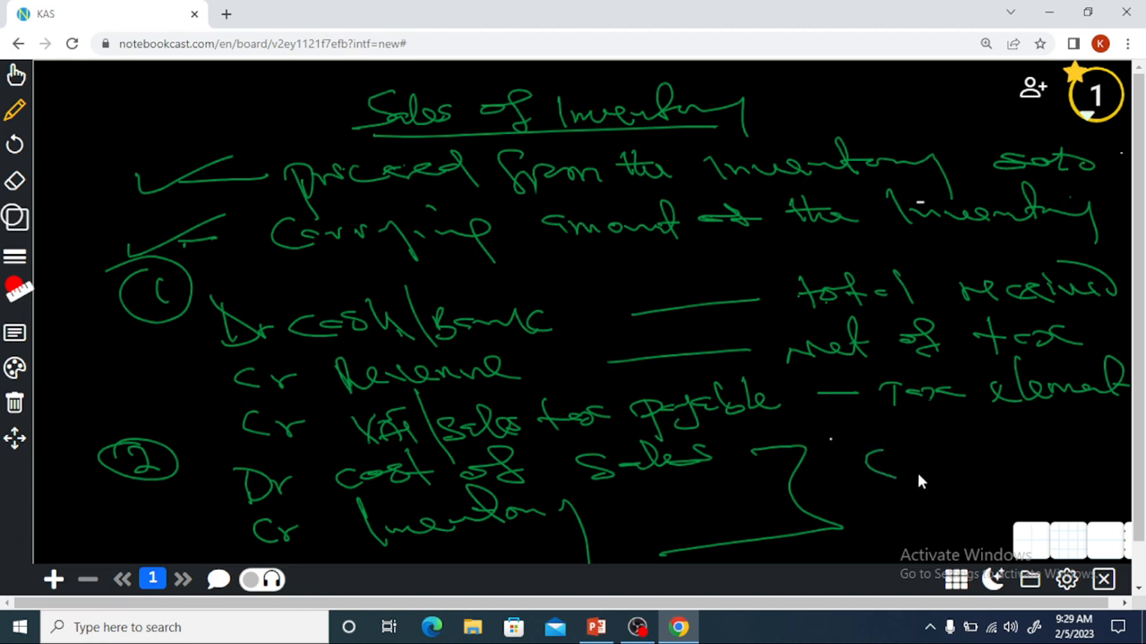
{"action": "left_click_drag", "start_coordinate": [877, 457], "coordinate": [994, 466]}
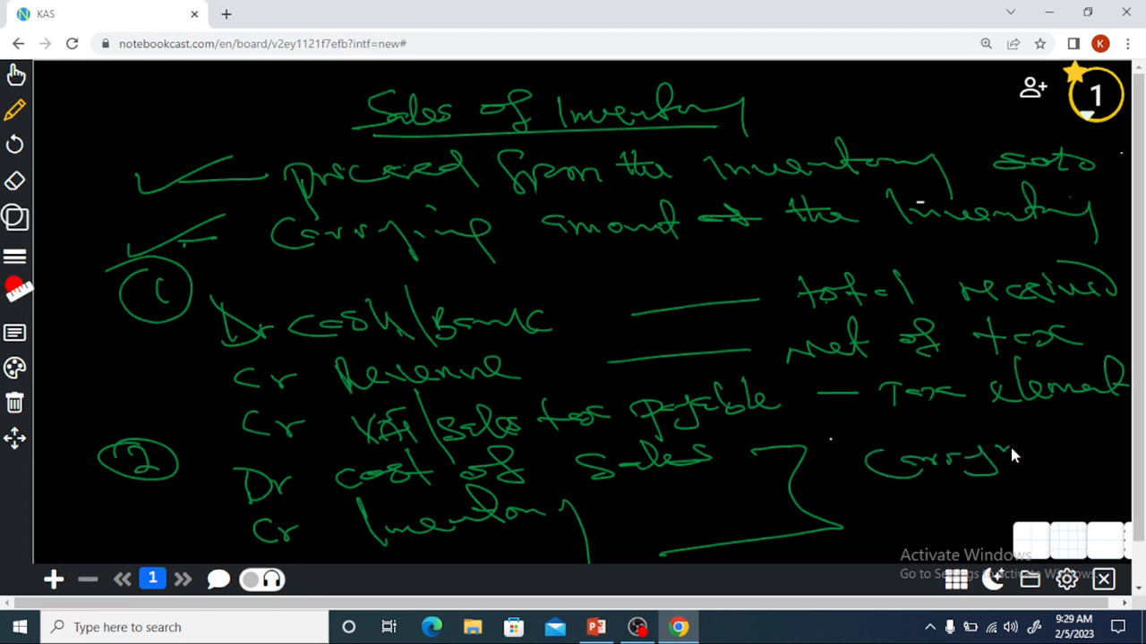
{"action": "left_click_drag", "start_coordinate": [985, 452], "coordinate": [1101, 448]}
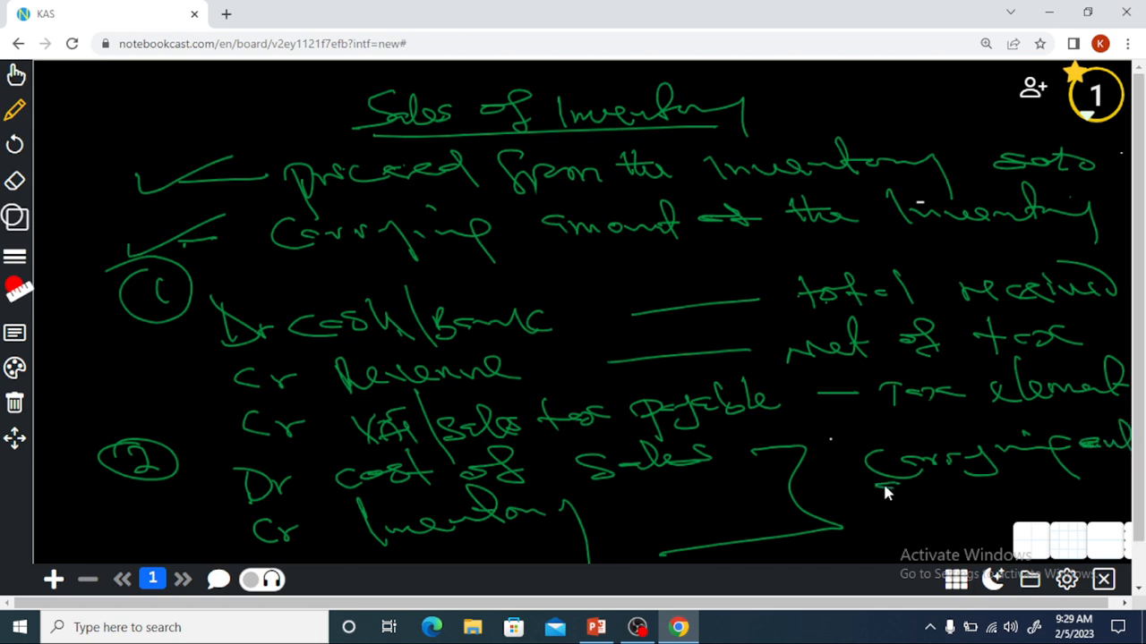
{"action": "left_click_drag", "start_coordinate": [873, 483], "coordinate": [985, 487]}
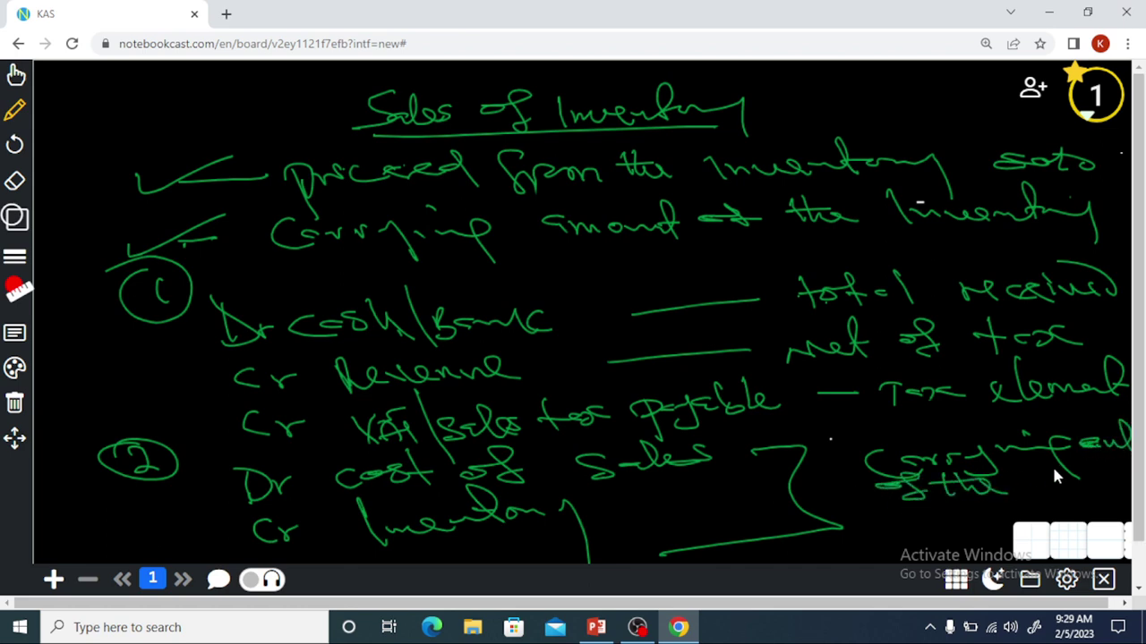